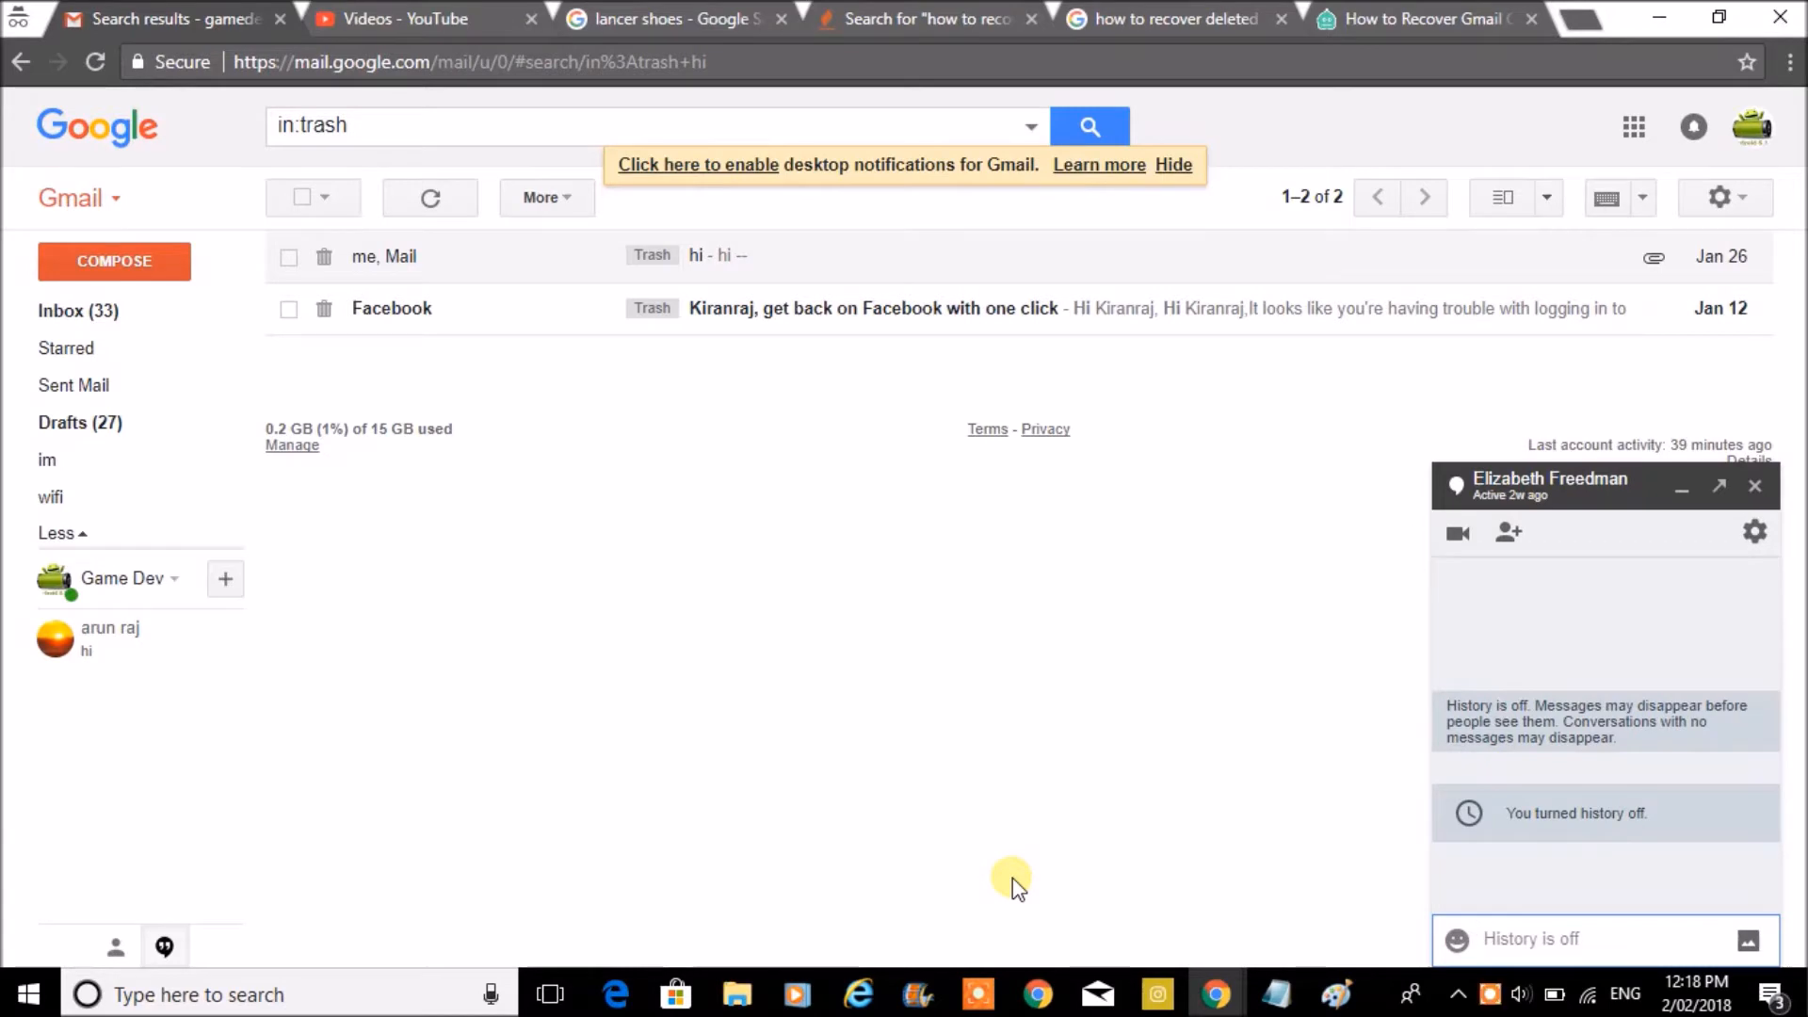
left_click(1558, 938)
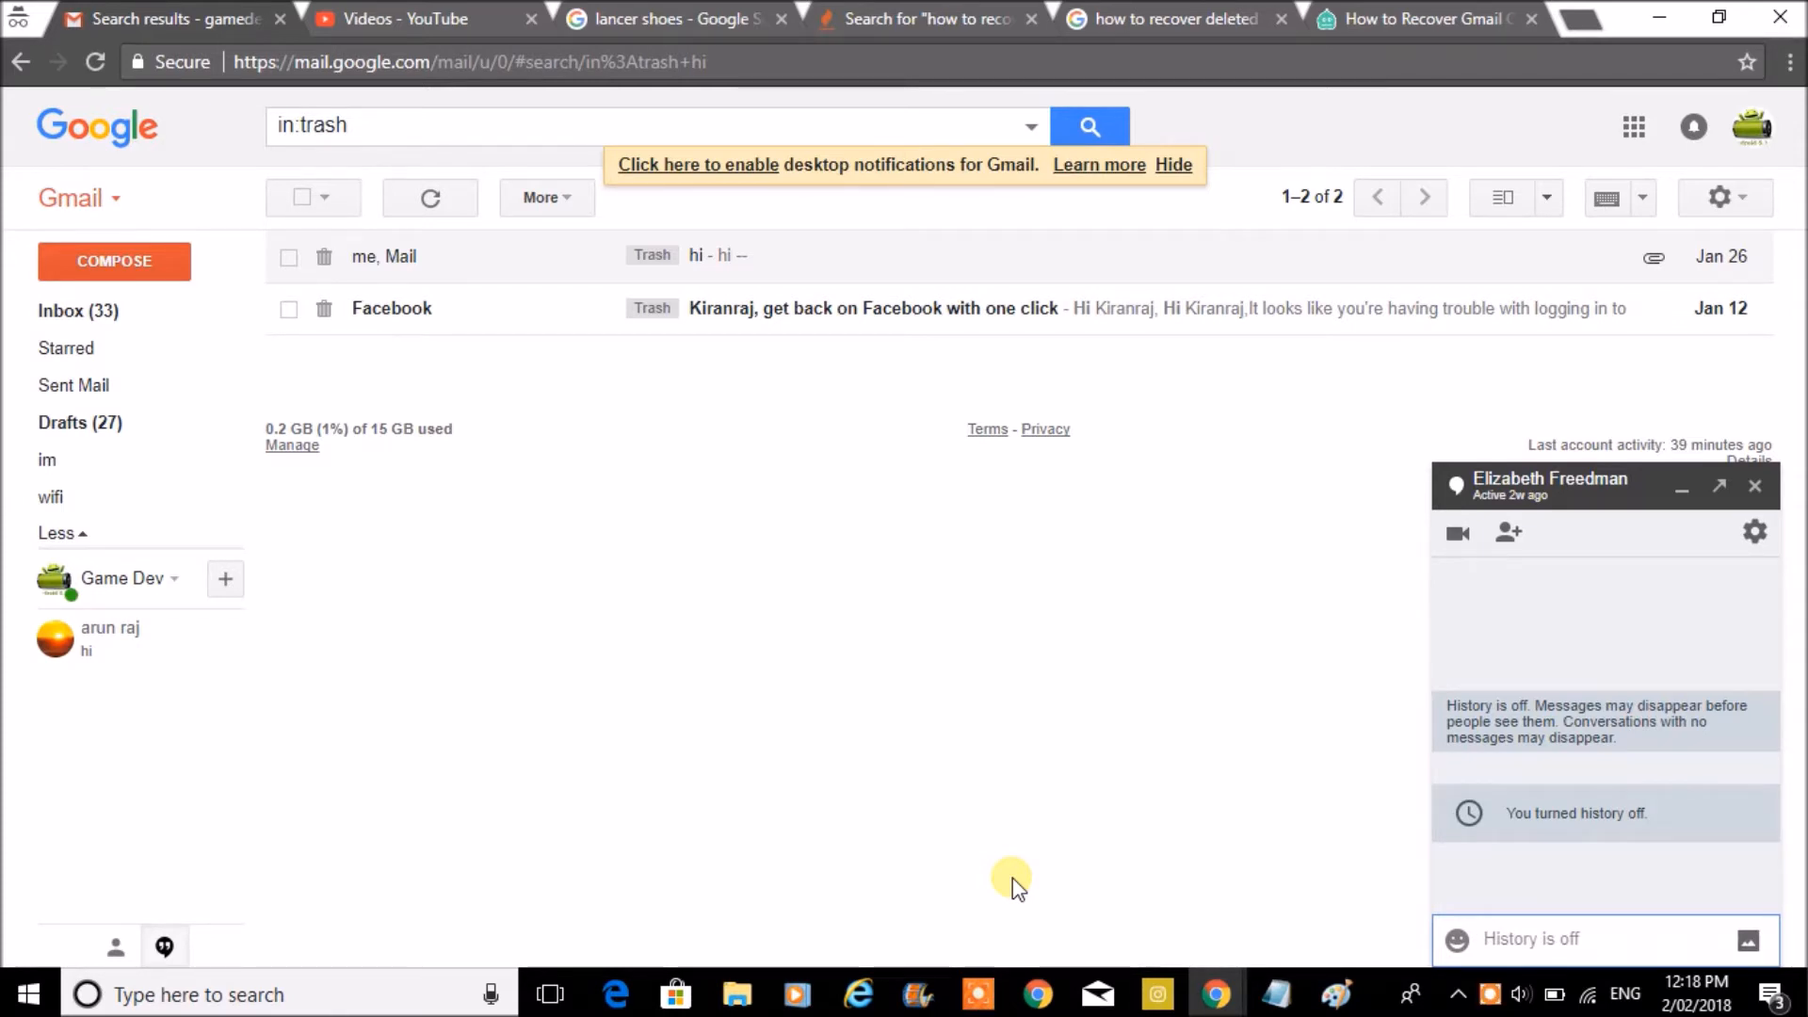
mouse_move(1000, 798)
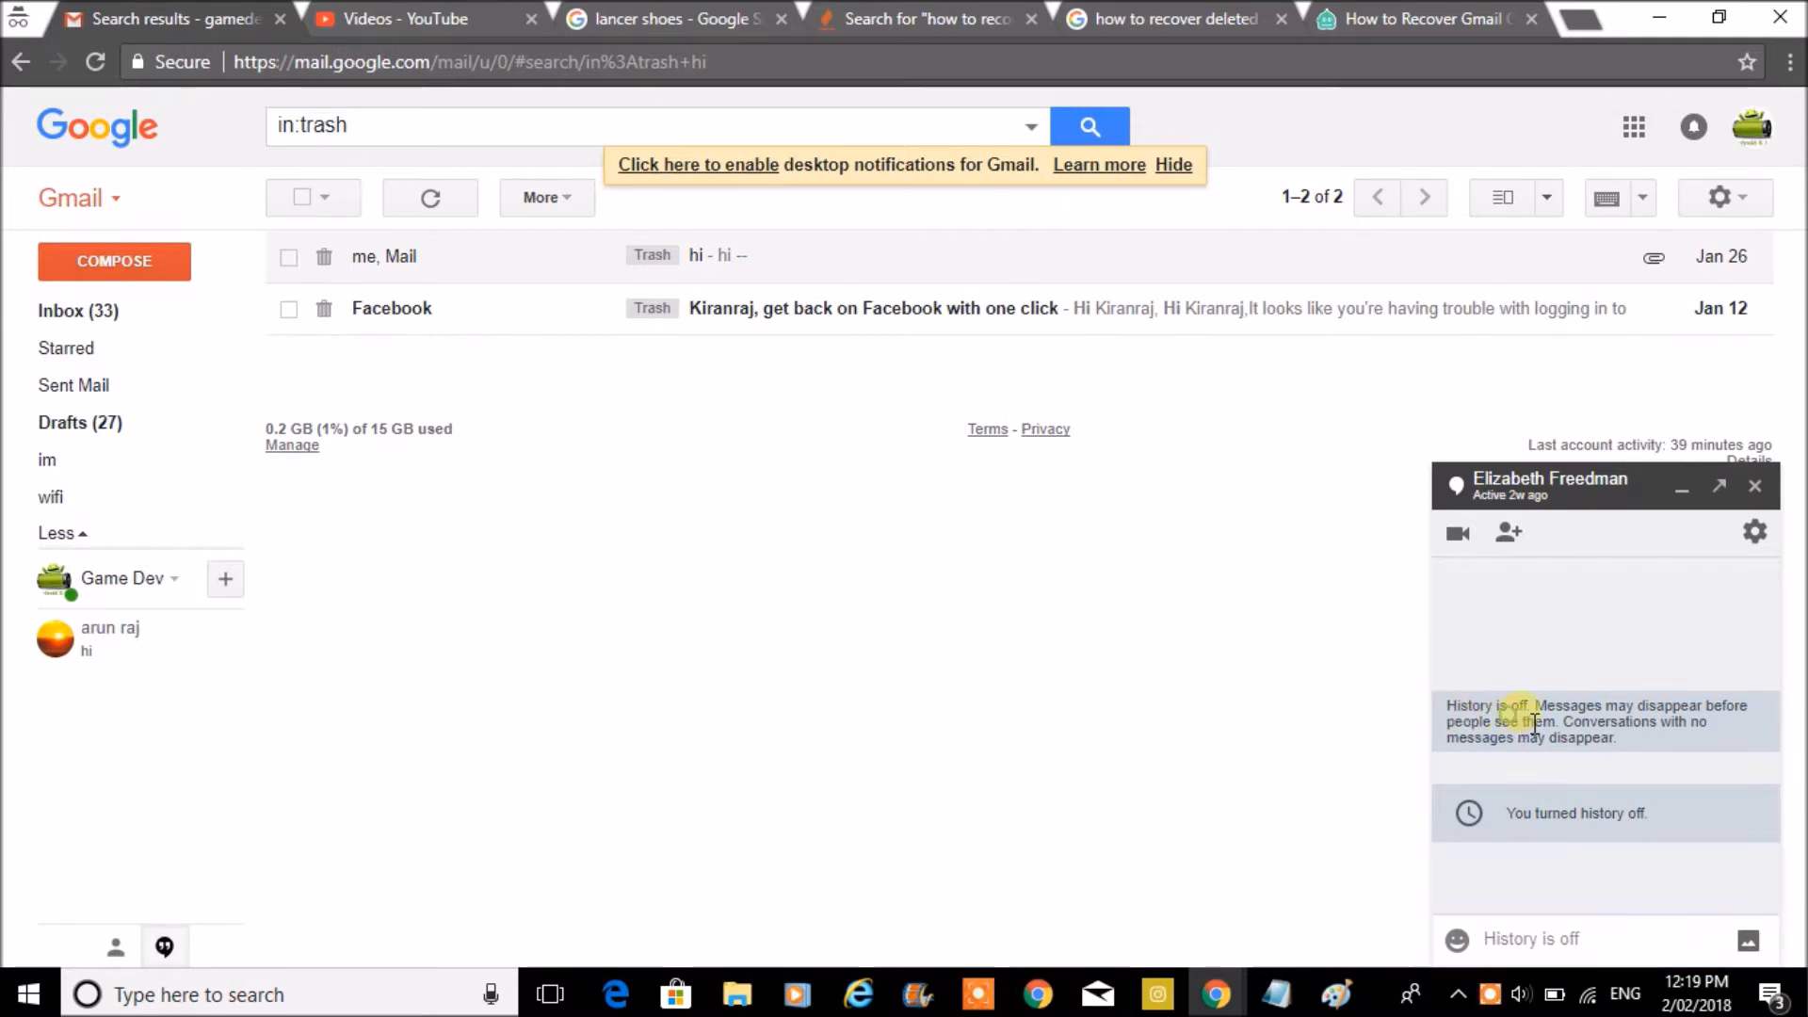
left_click_drag(1520, 721, 1563, 721)
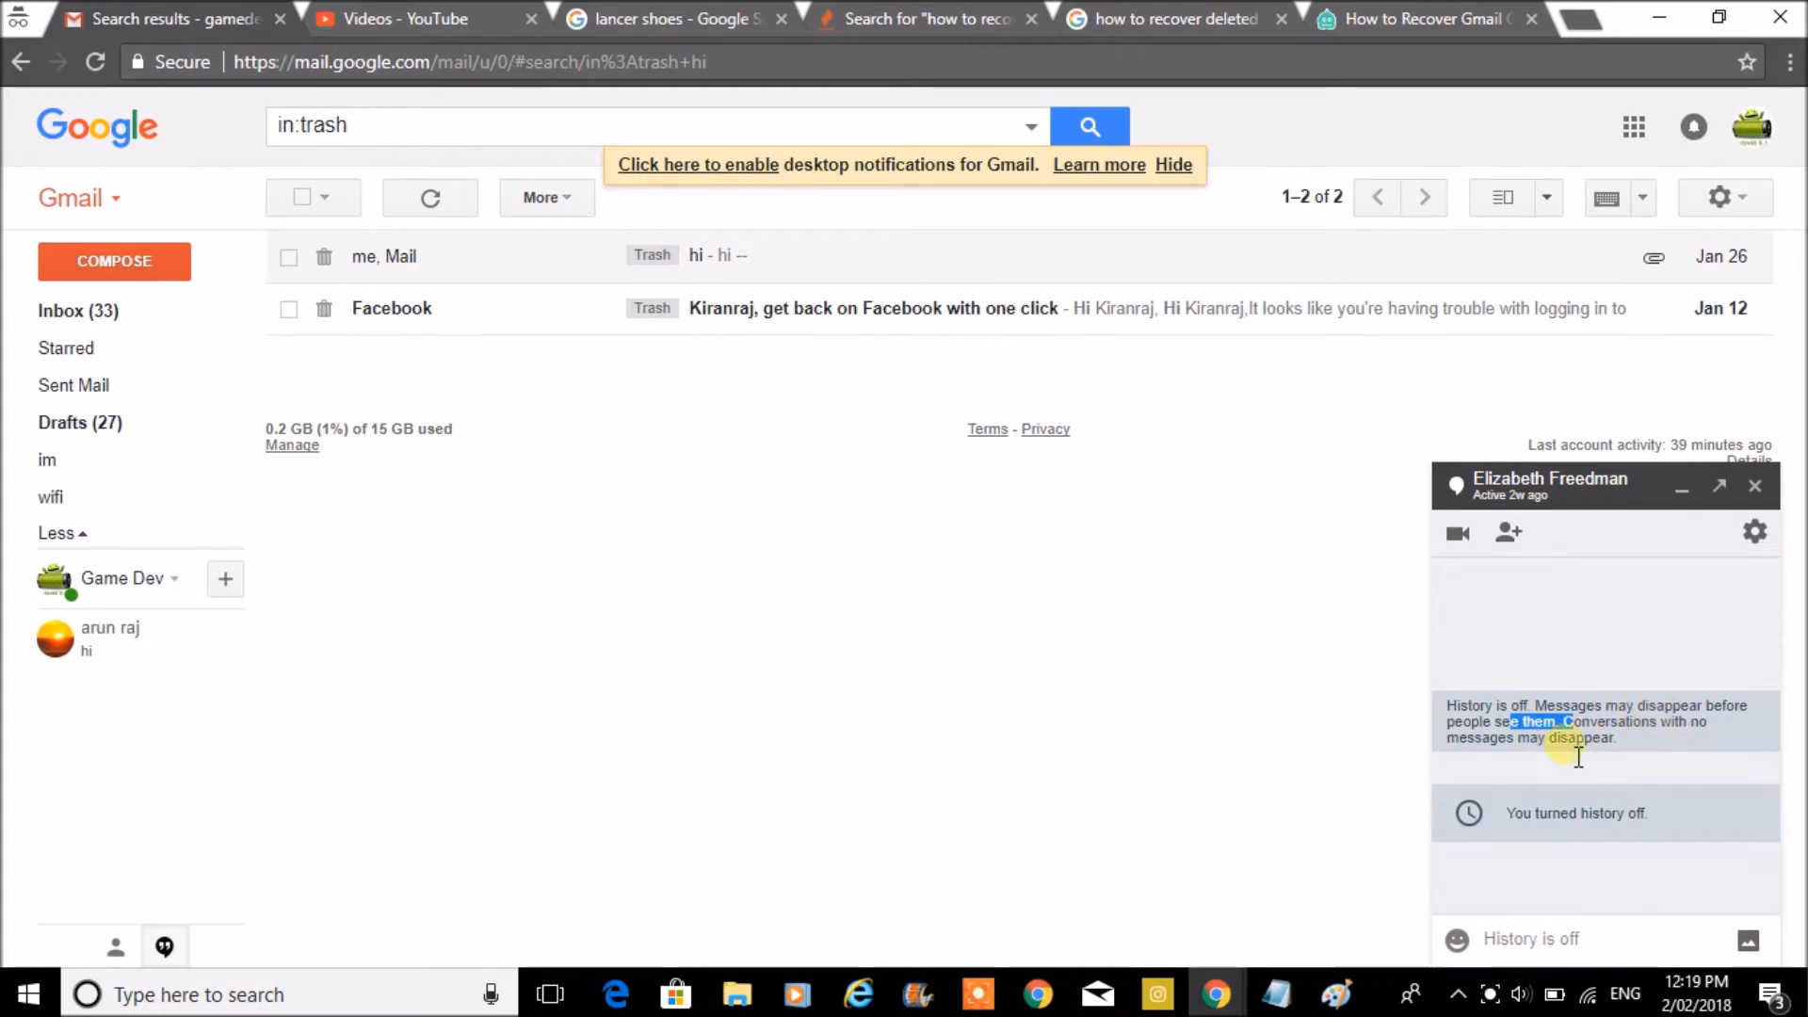
mouse_move(1341, 749)
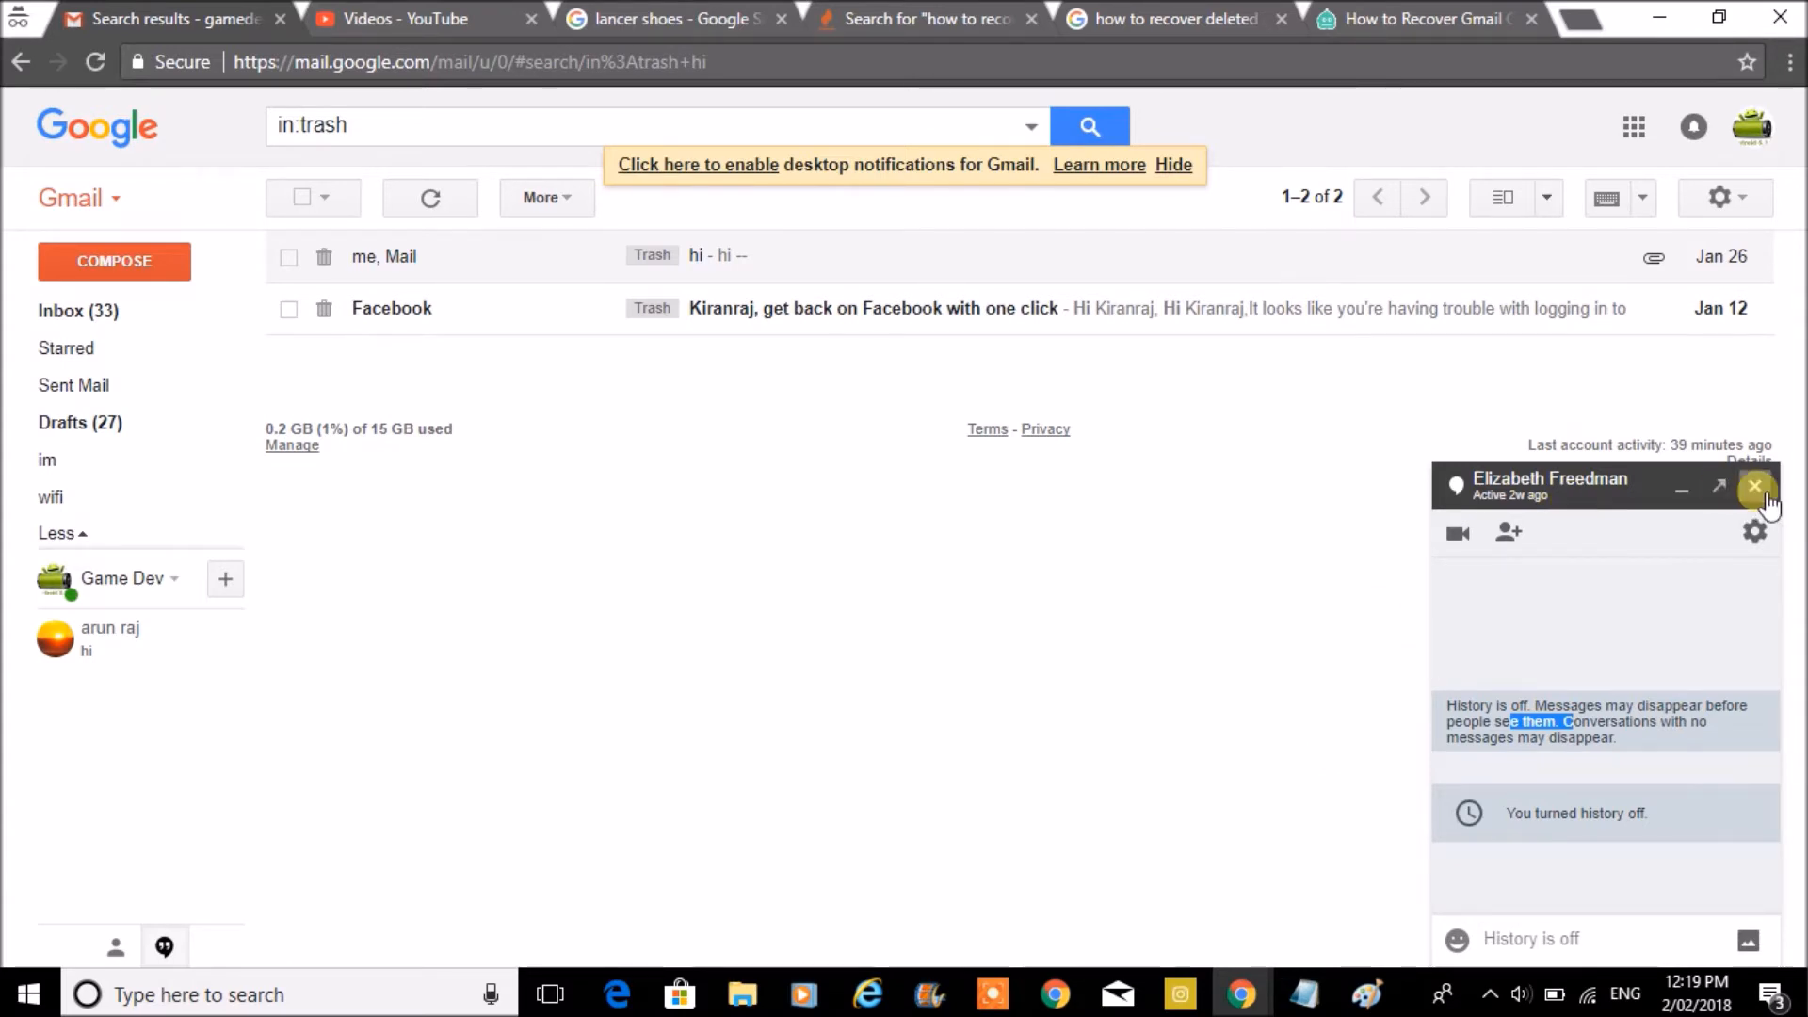
left_click(1754, 486)
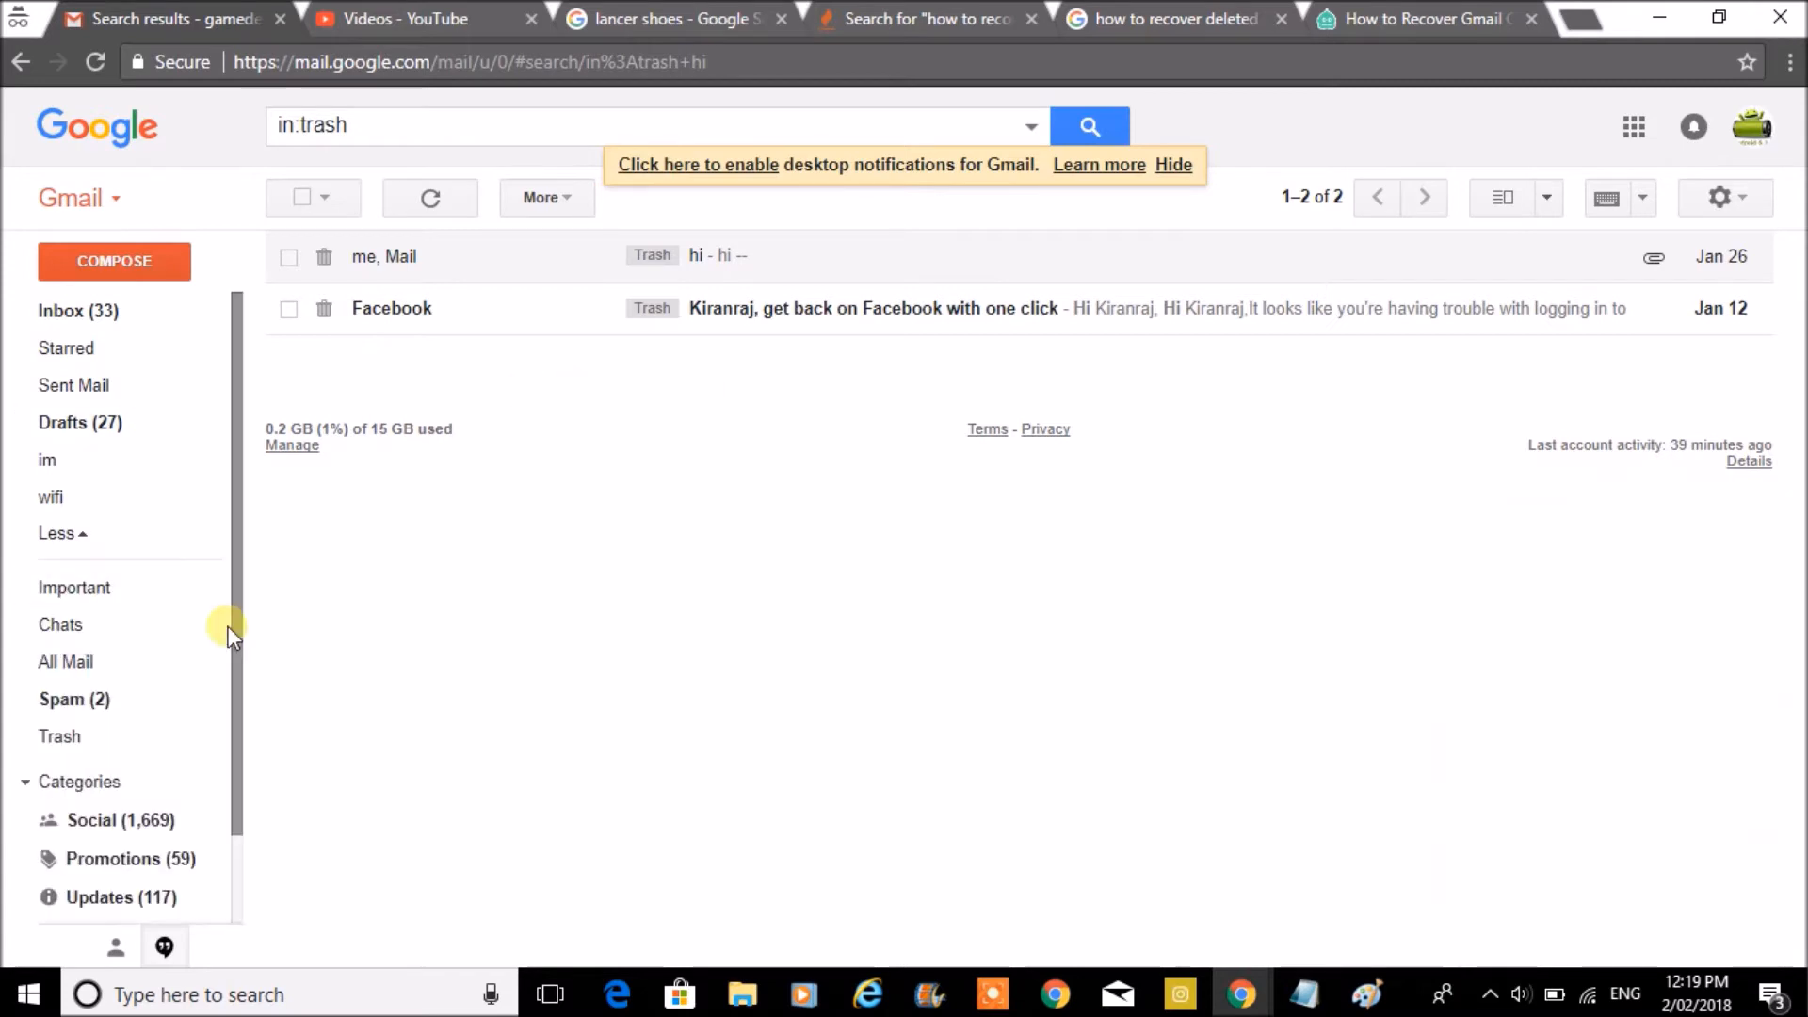
mouse_move(220, 588)
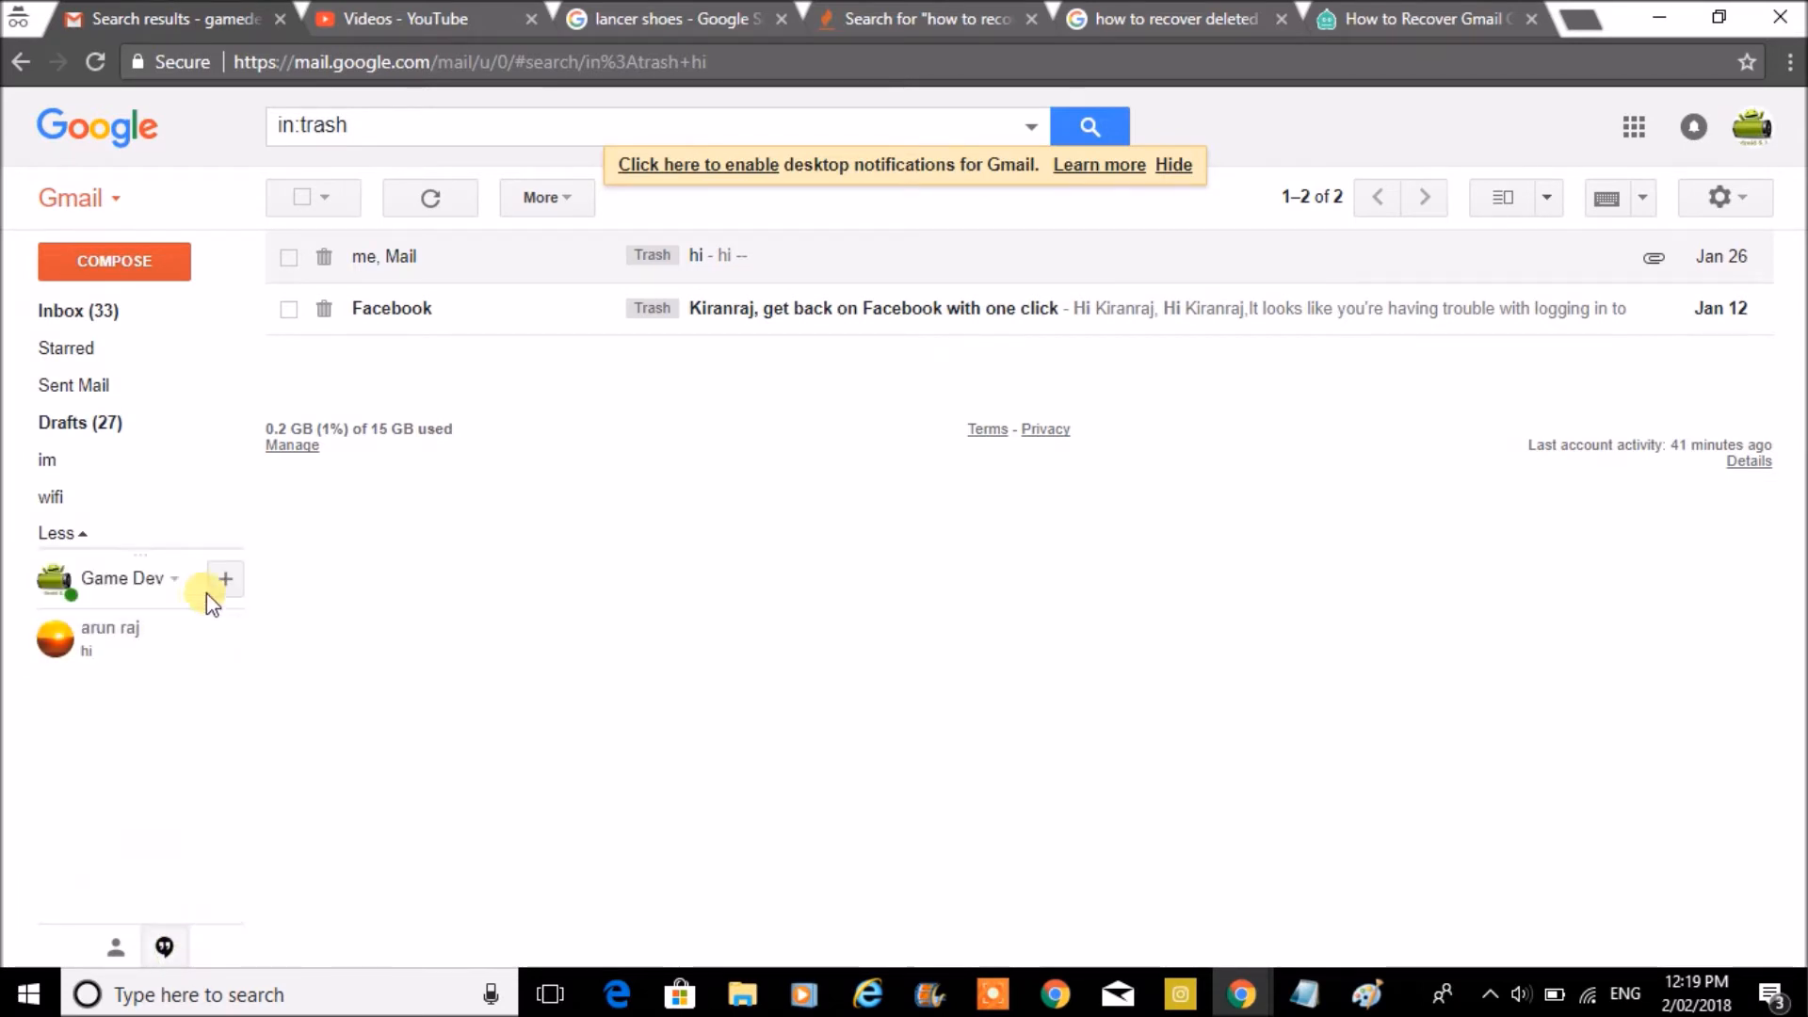
left_click(224, 578)
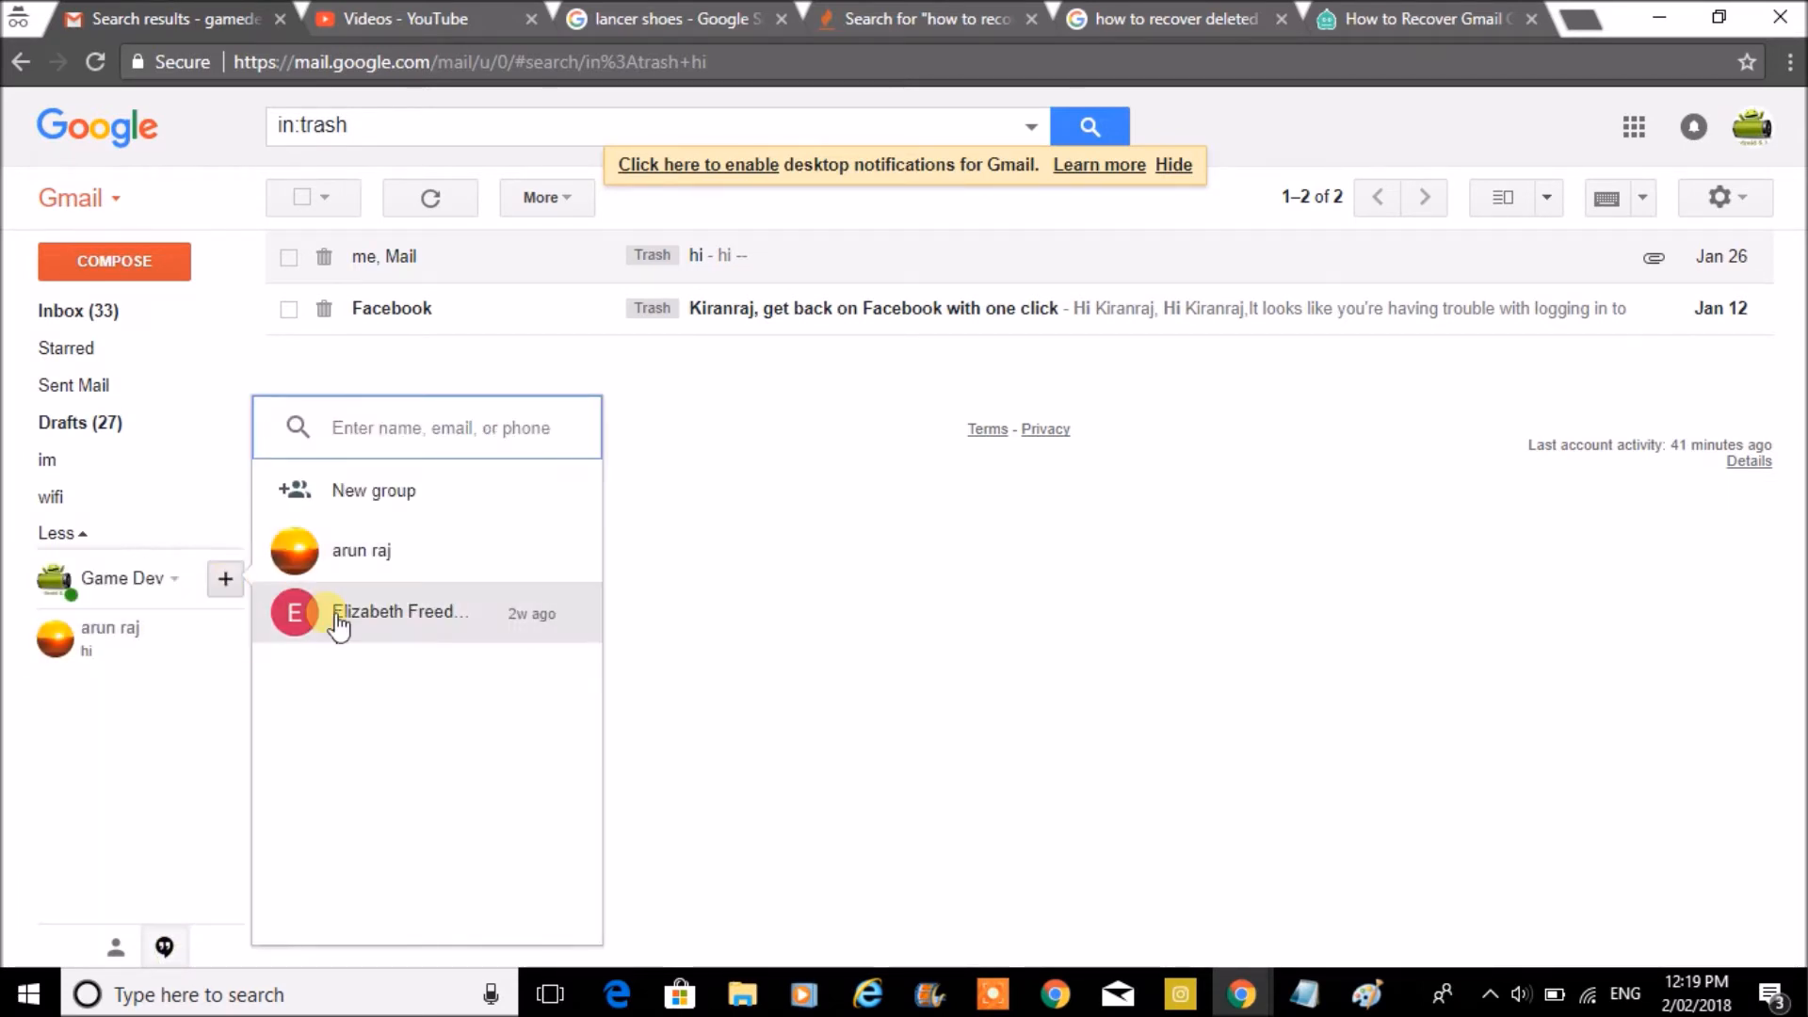
left_click(401, 610)
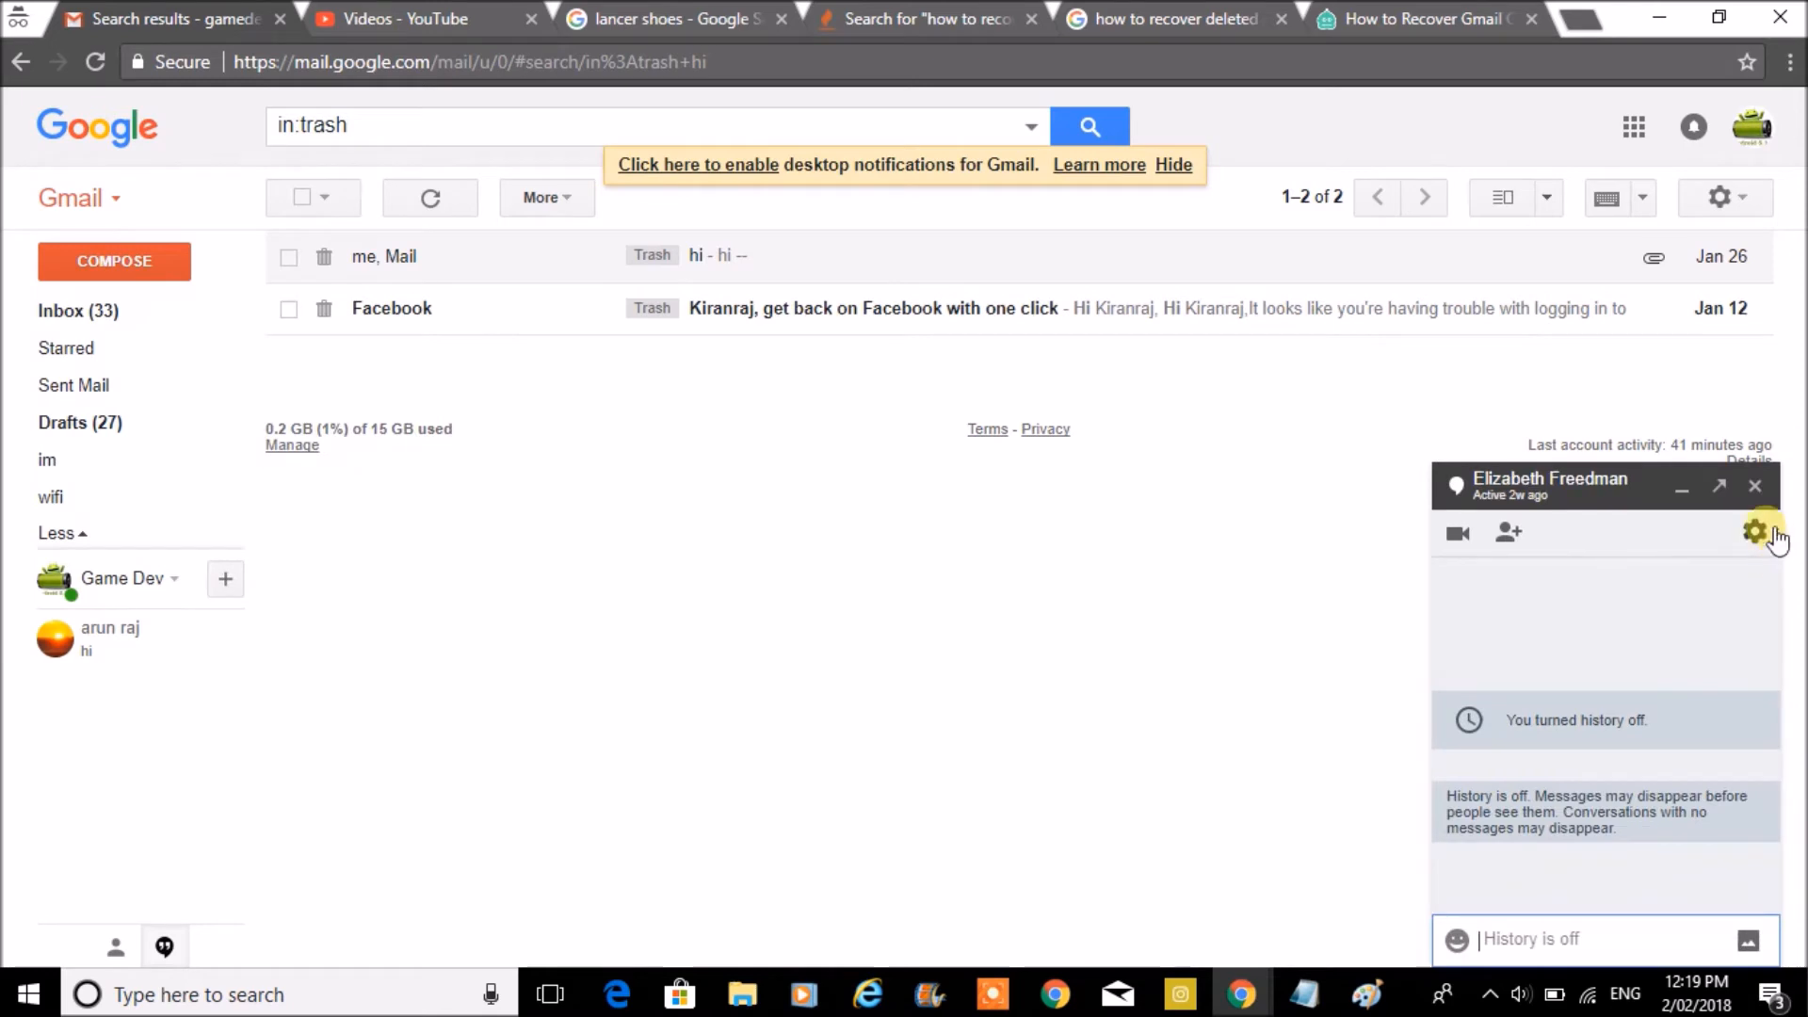
left_click(1755, 531)
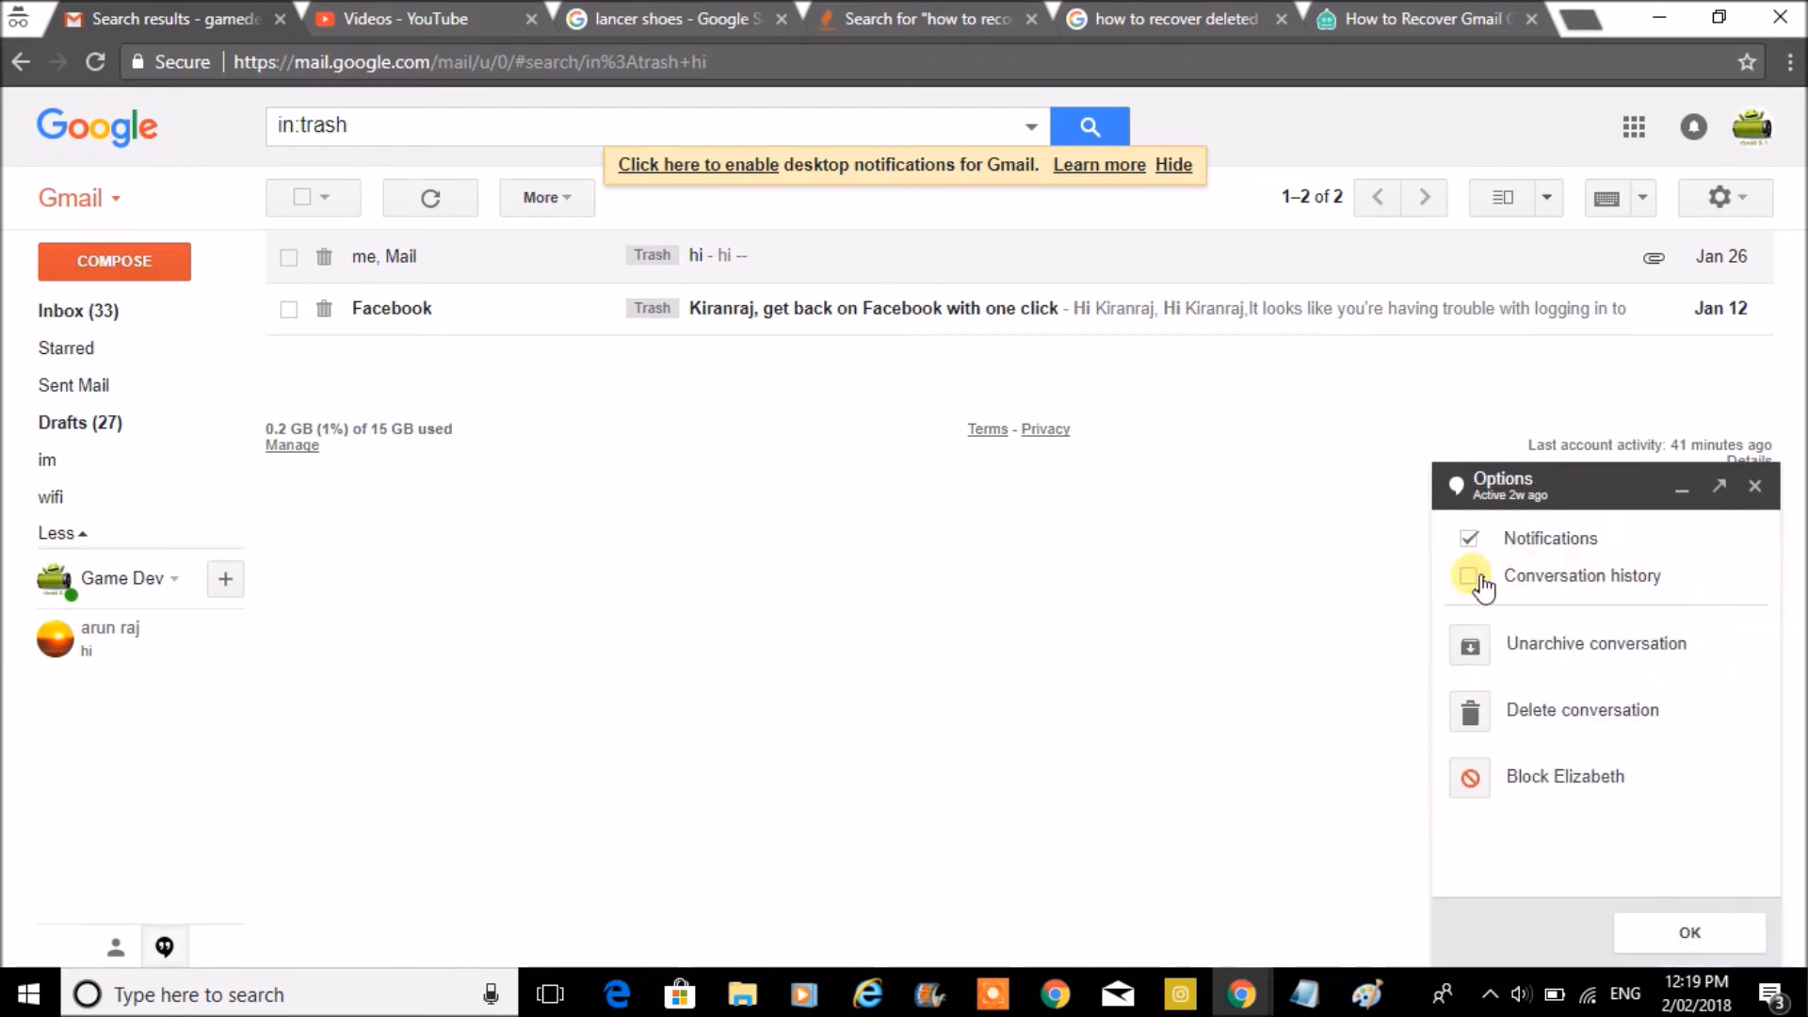
left_click(1468, 576)
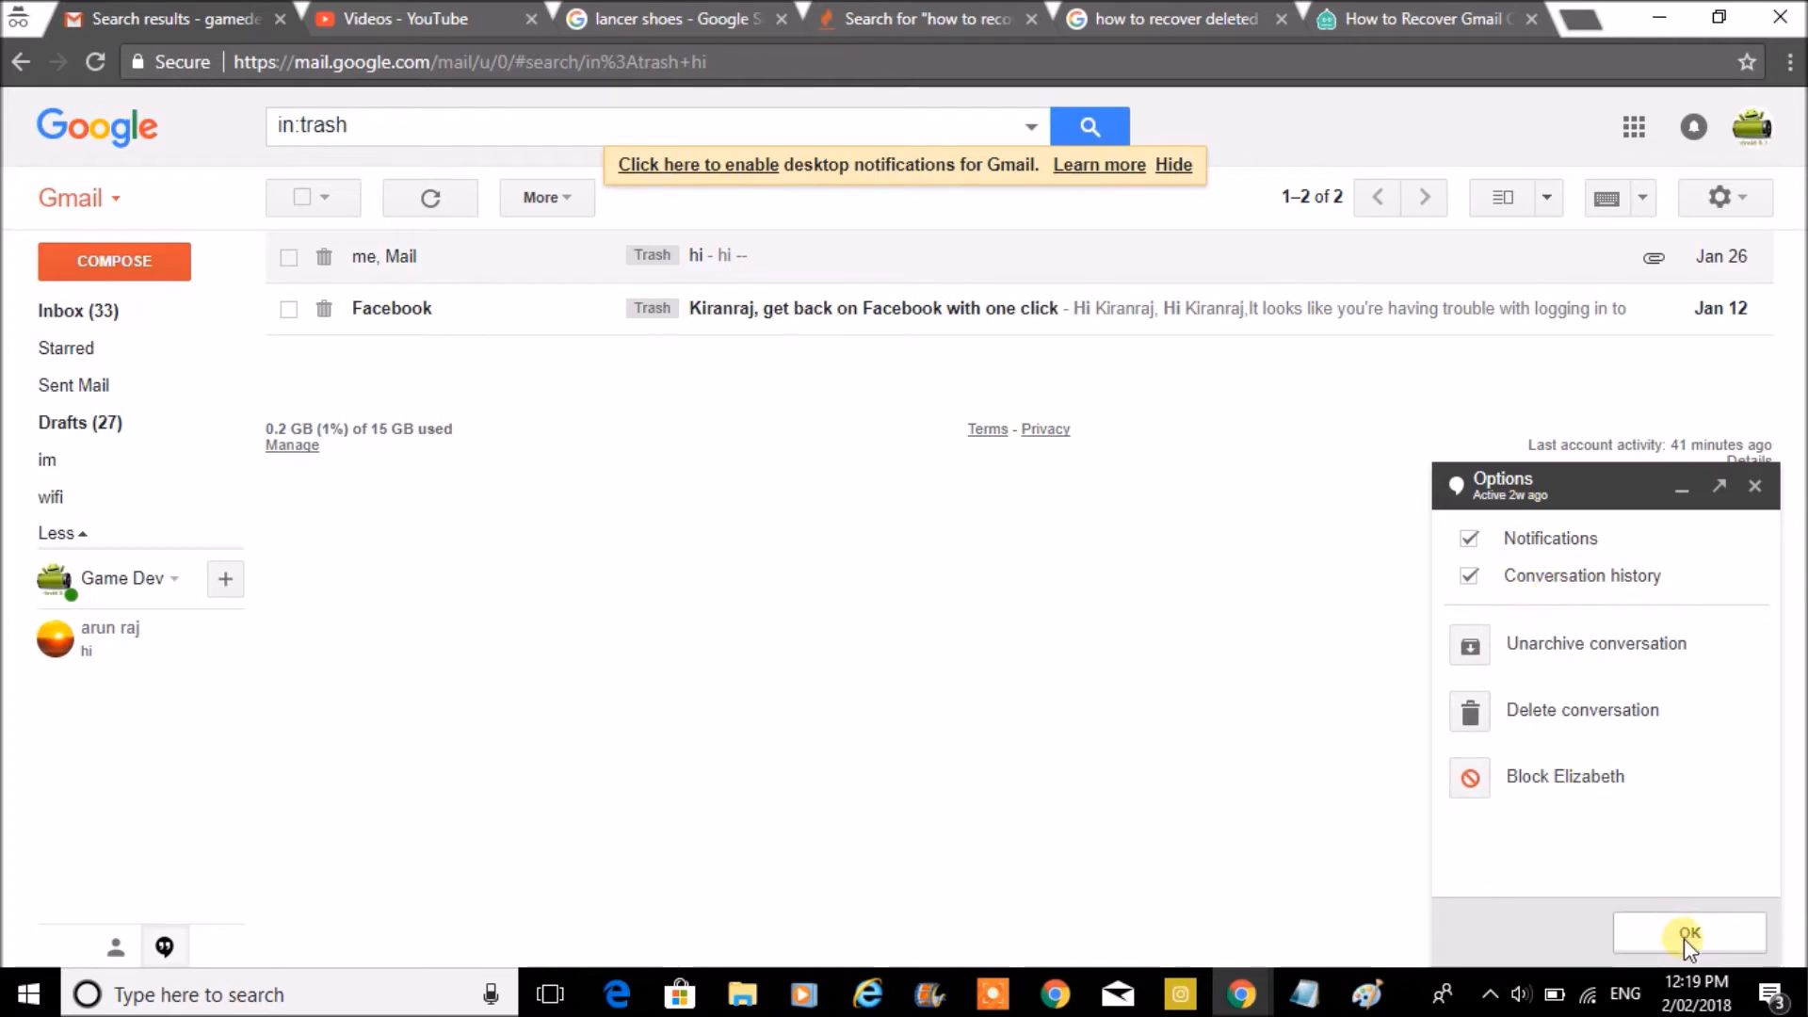
left_click(1687, 934)
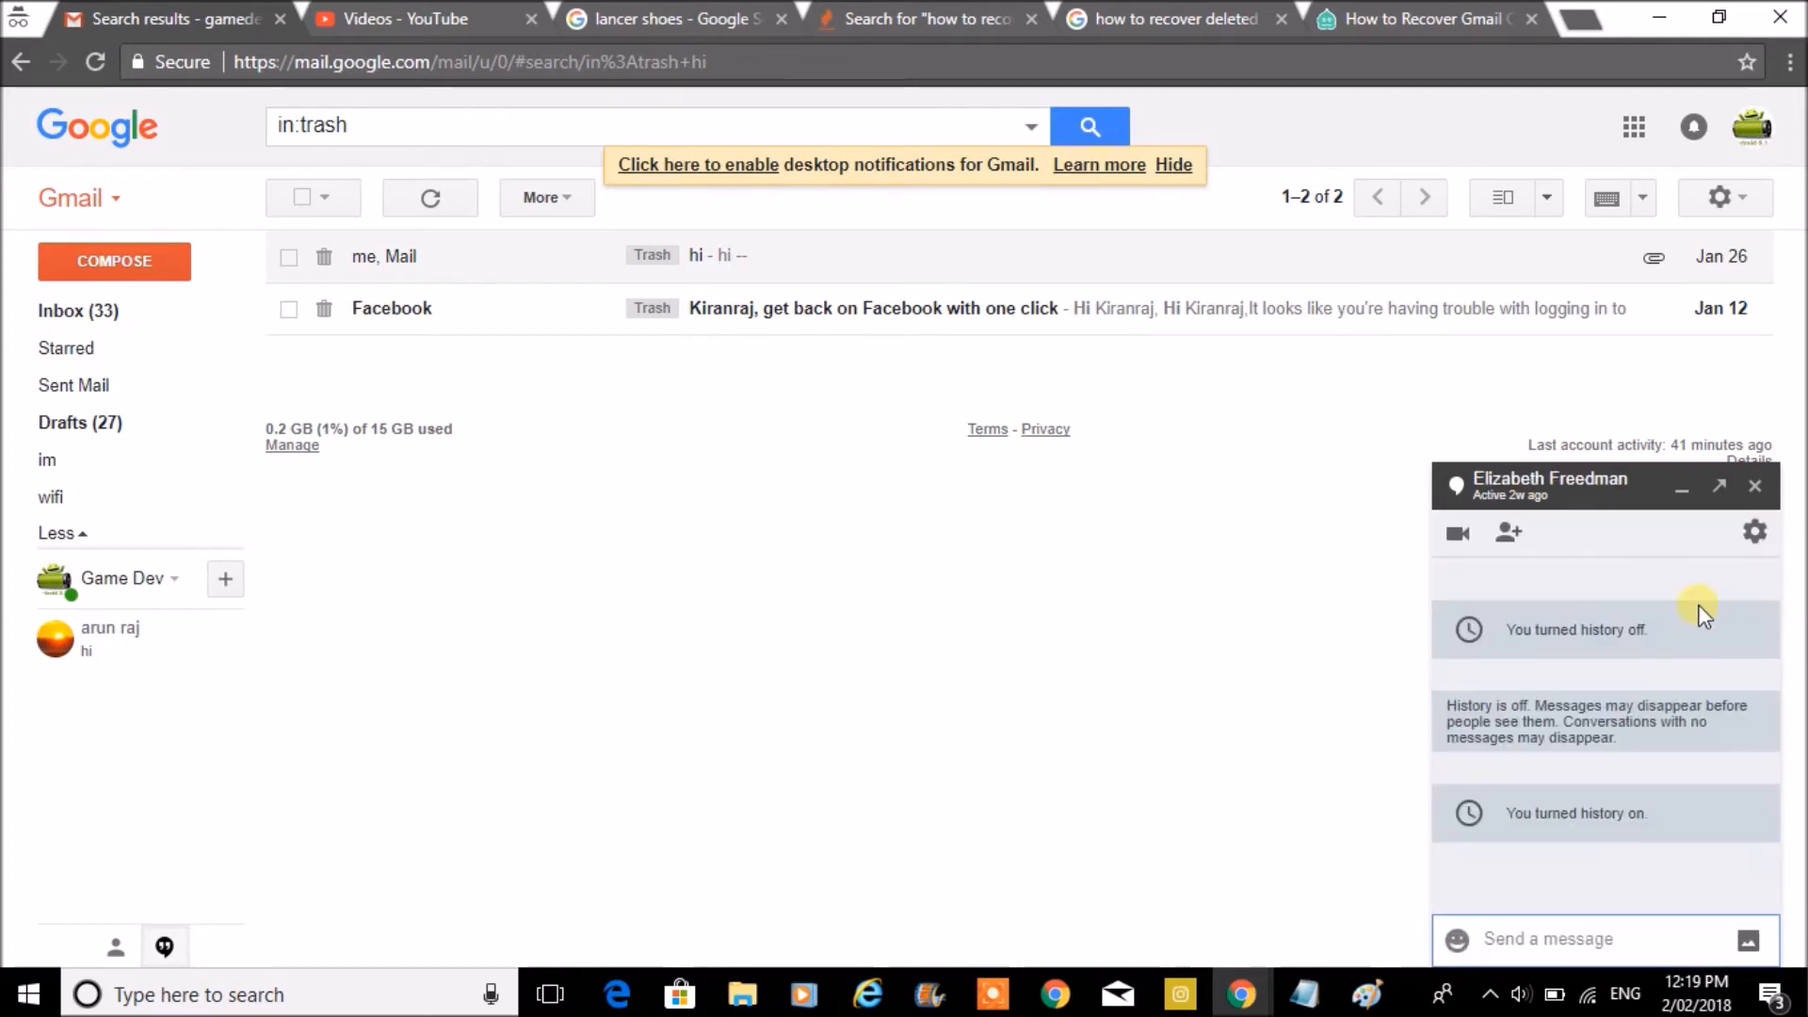
mouse_move(1755, 533)
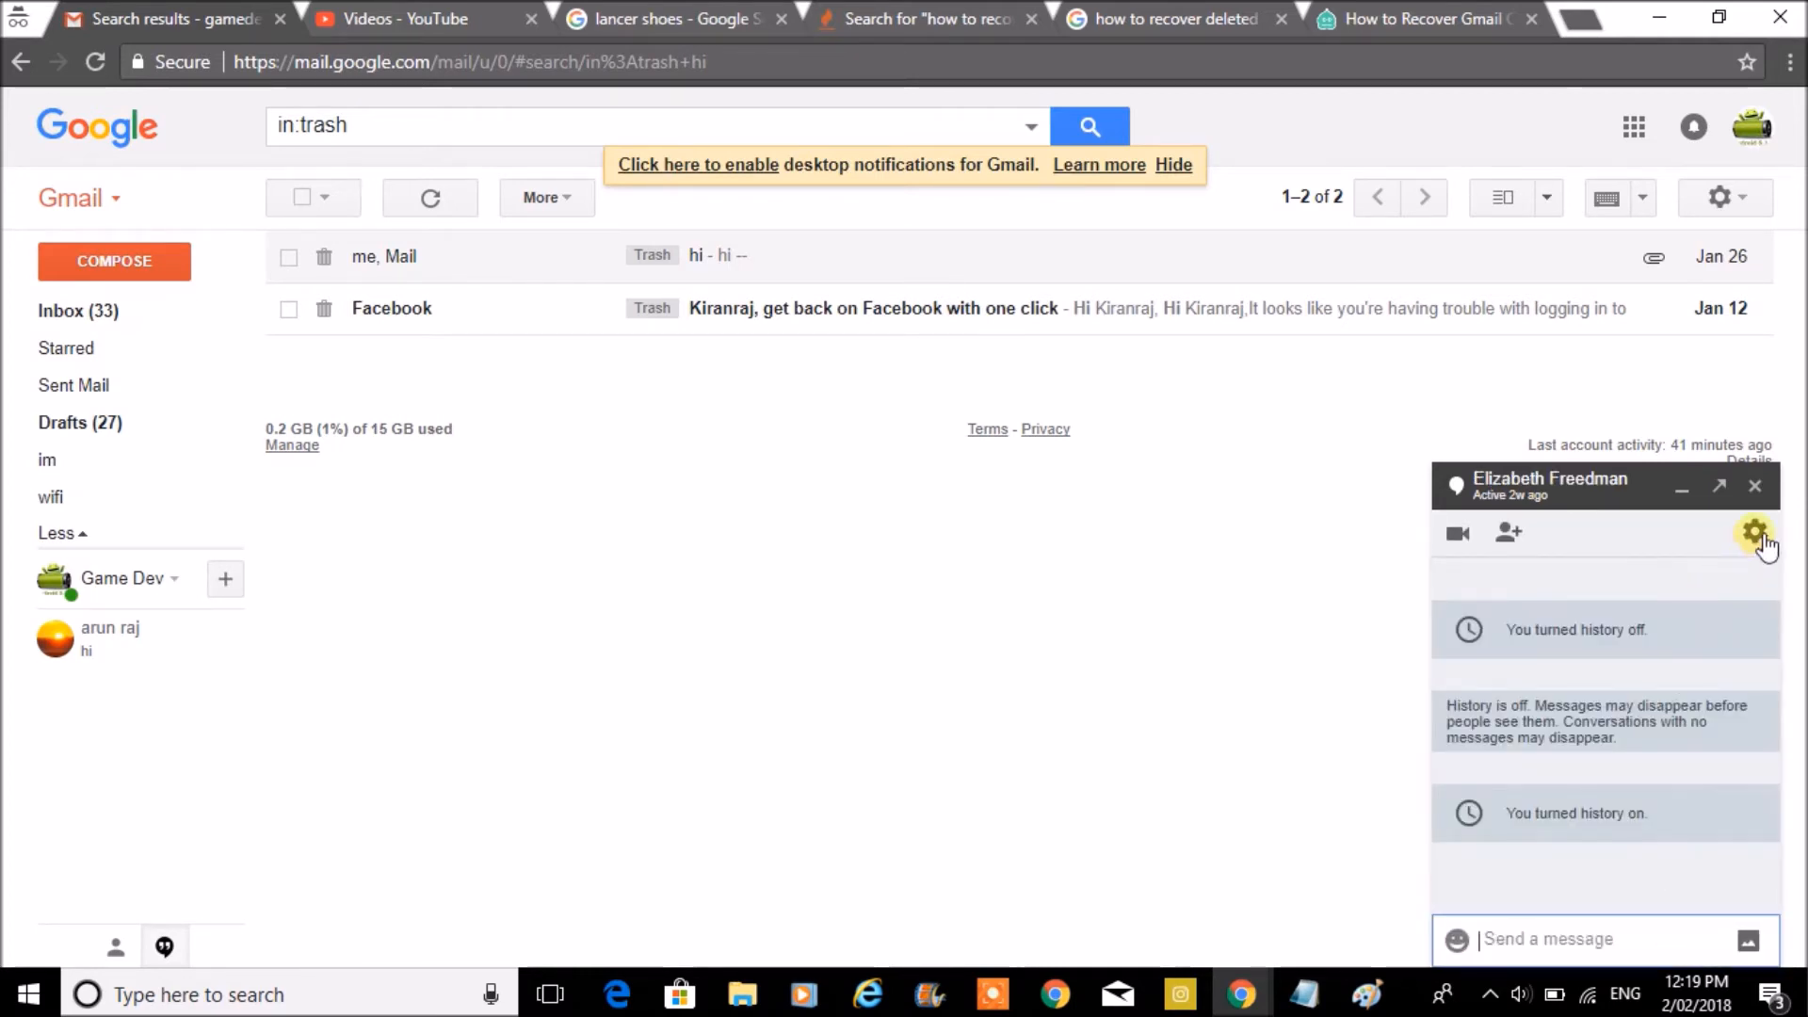
Reopen the chat Options and untick Conversation history without confirming.
left_click(1753, 531)
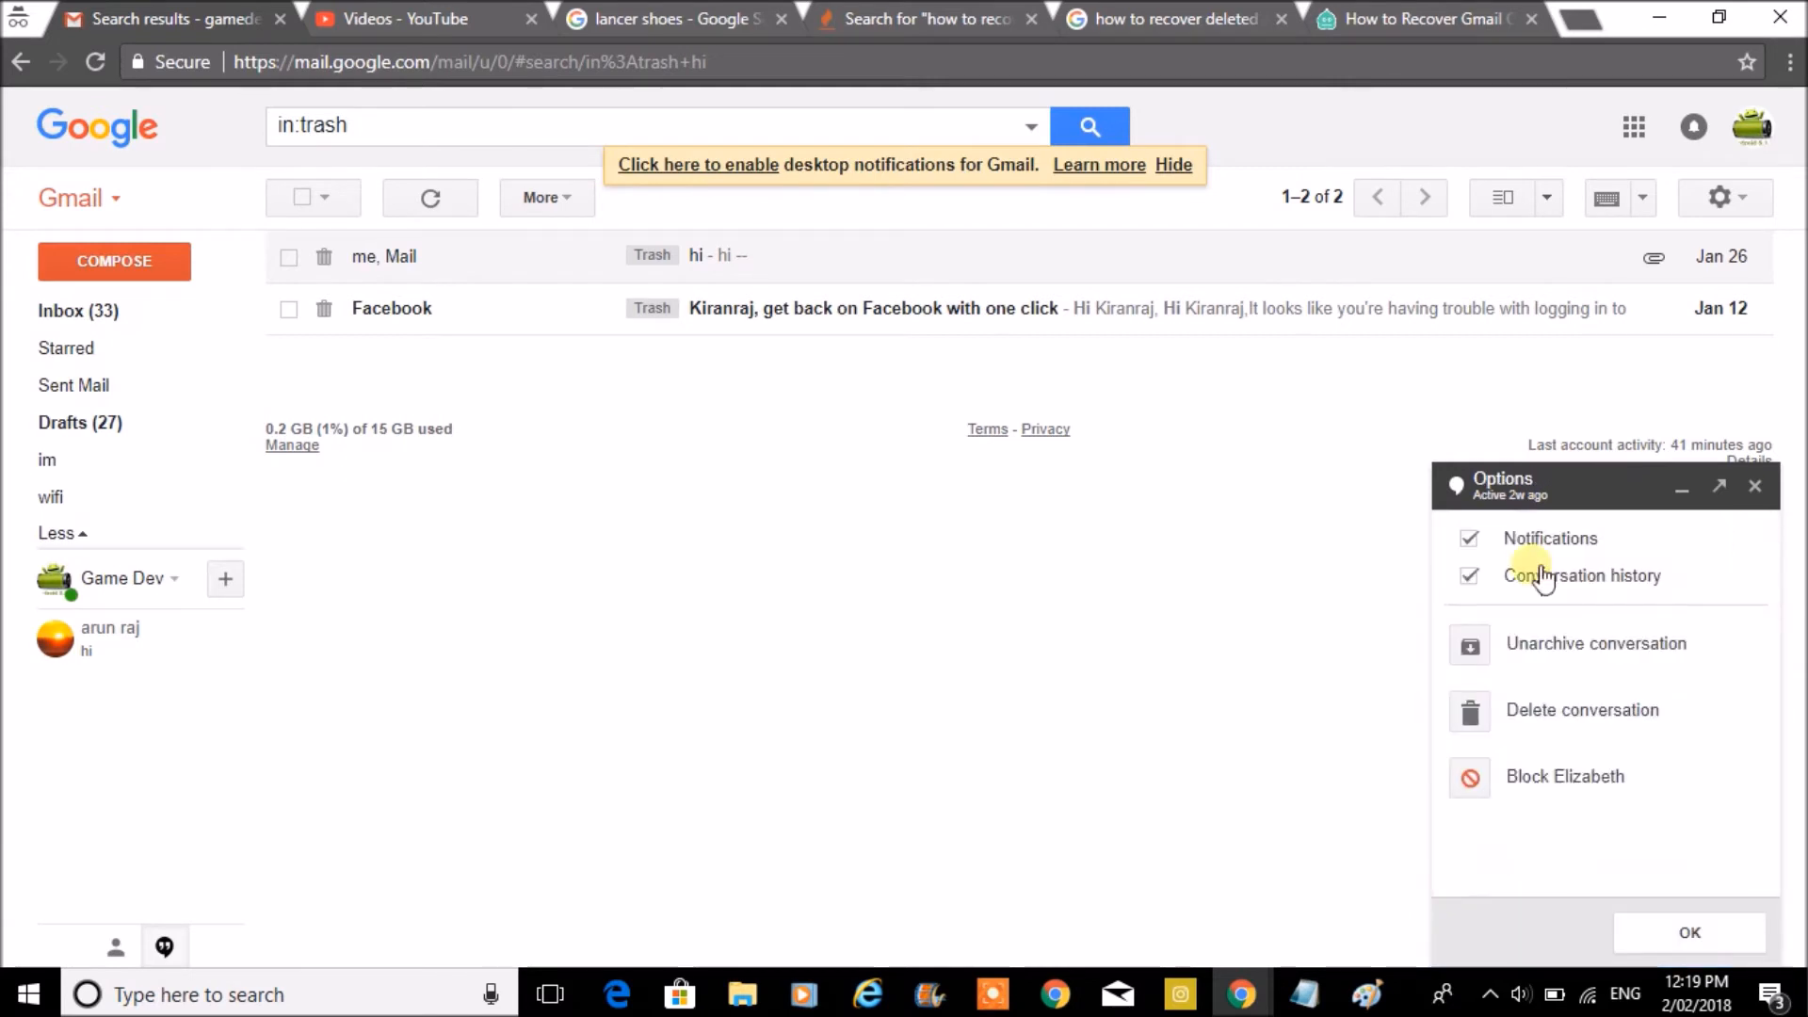
left_click(1468, 577)
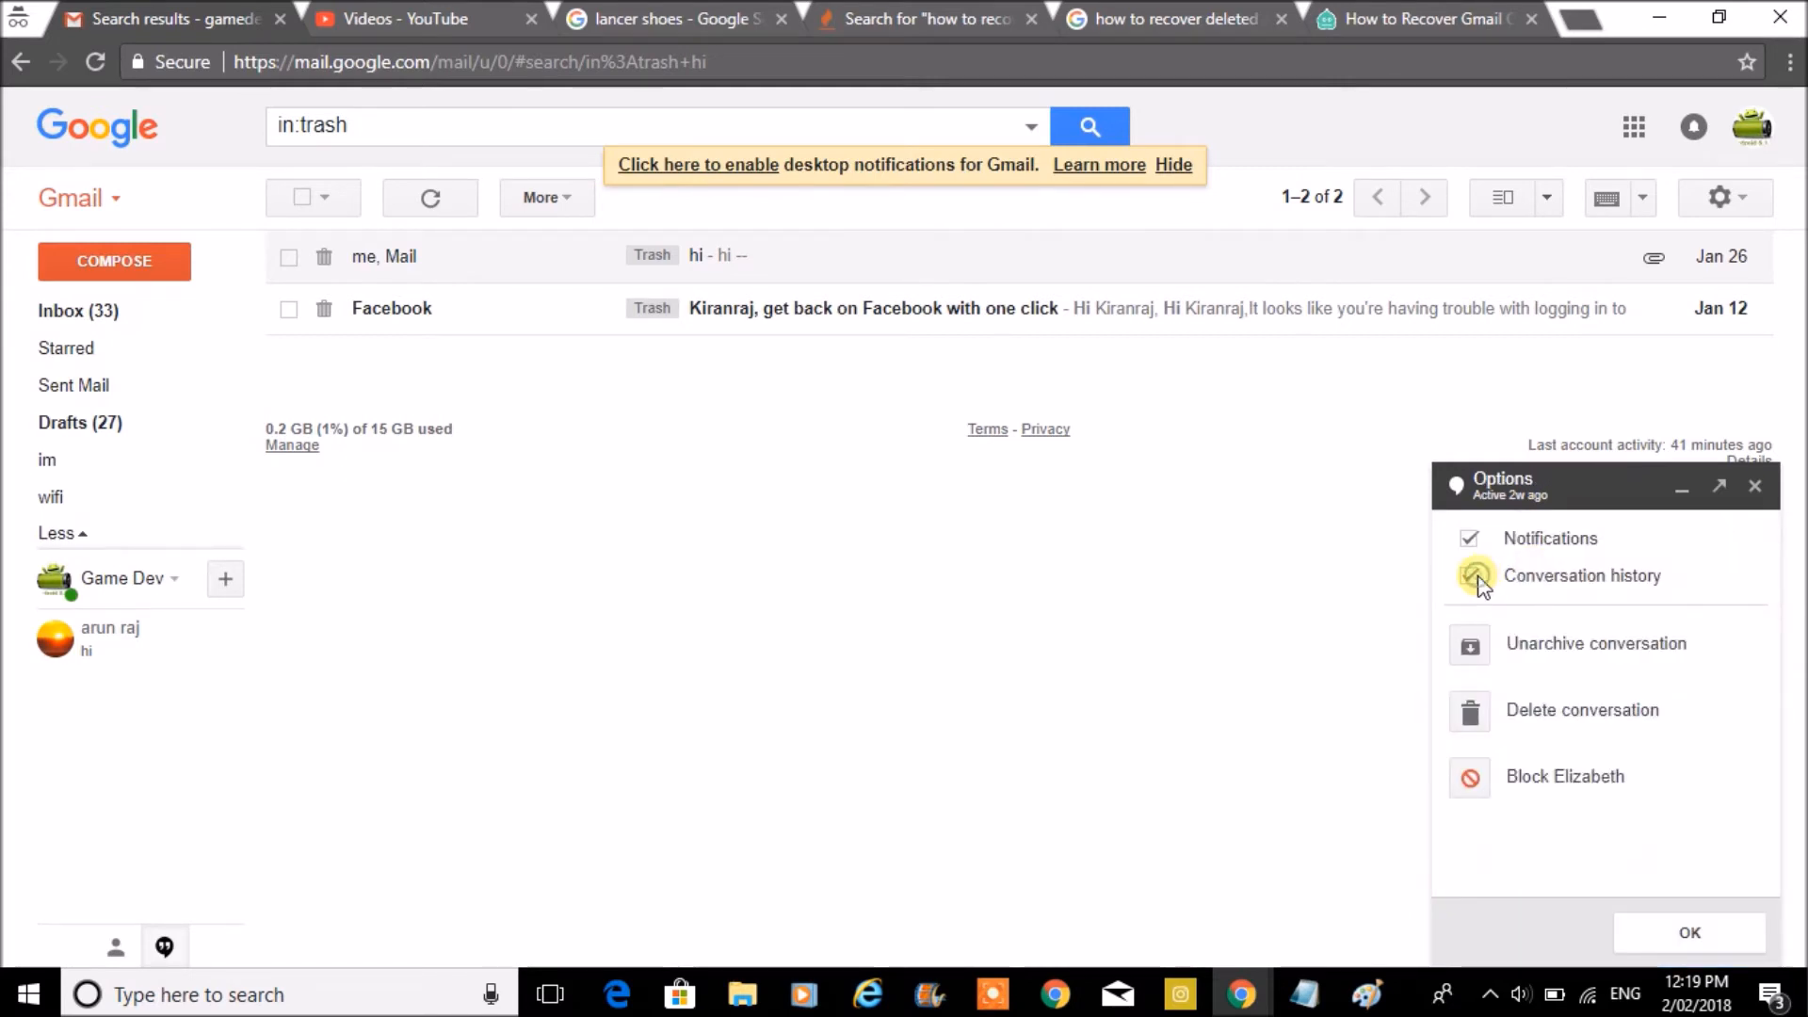
left_click(1470, 576)
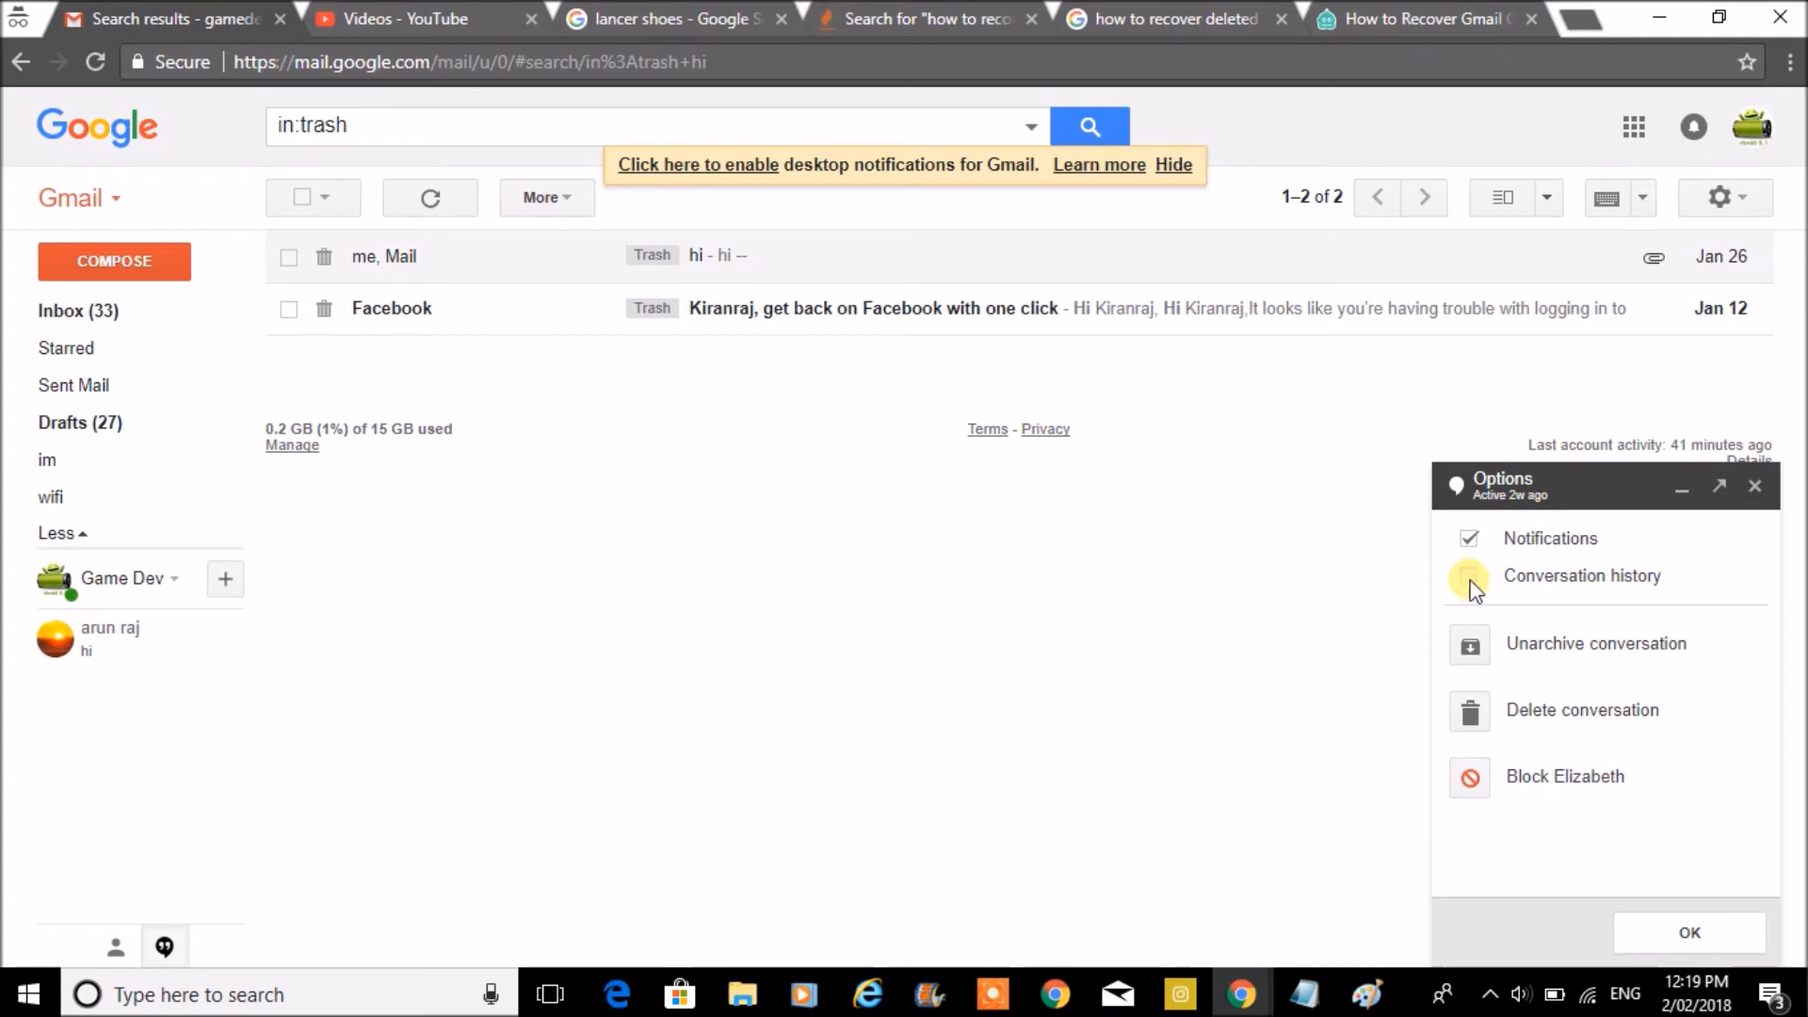